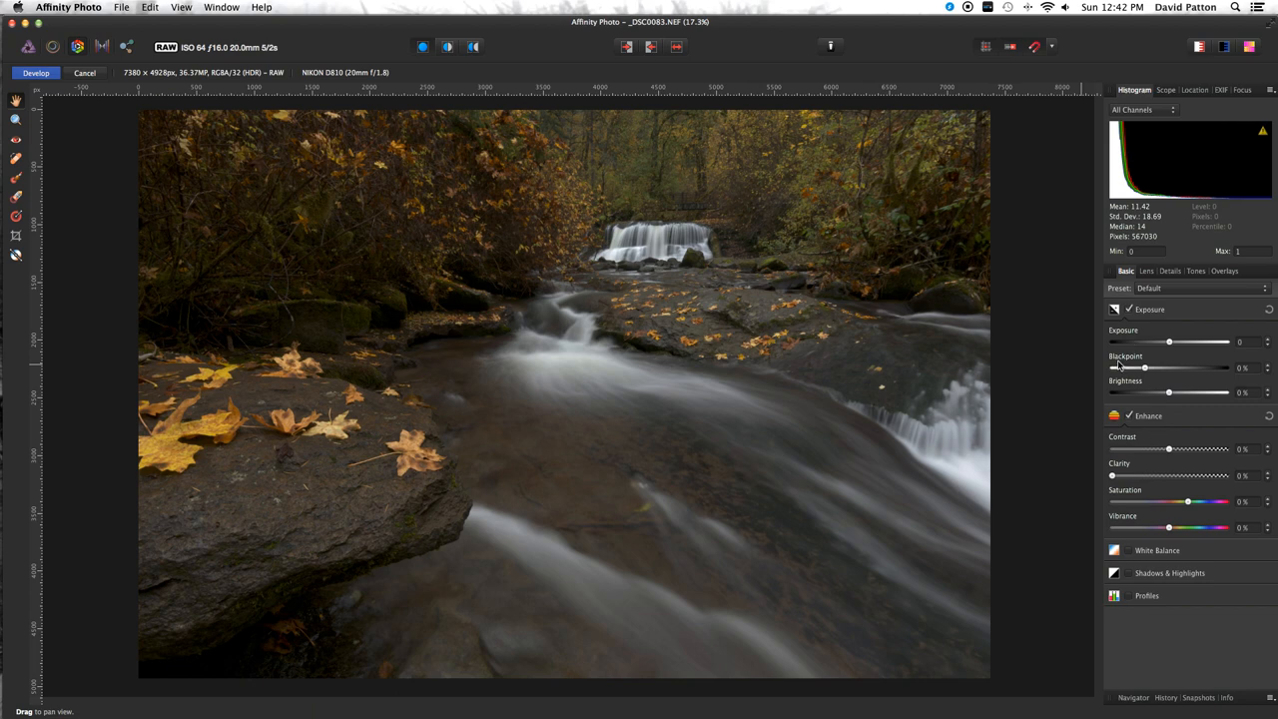
{"action": "mouse_move", "coordinate": [1135, 389]}
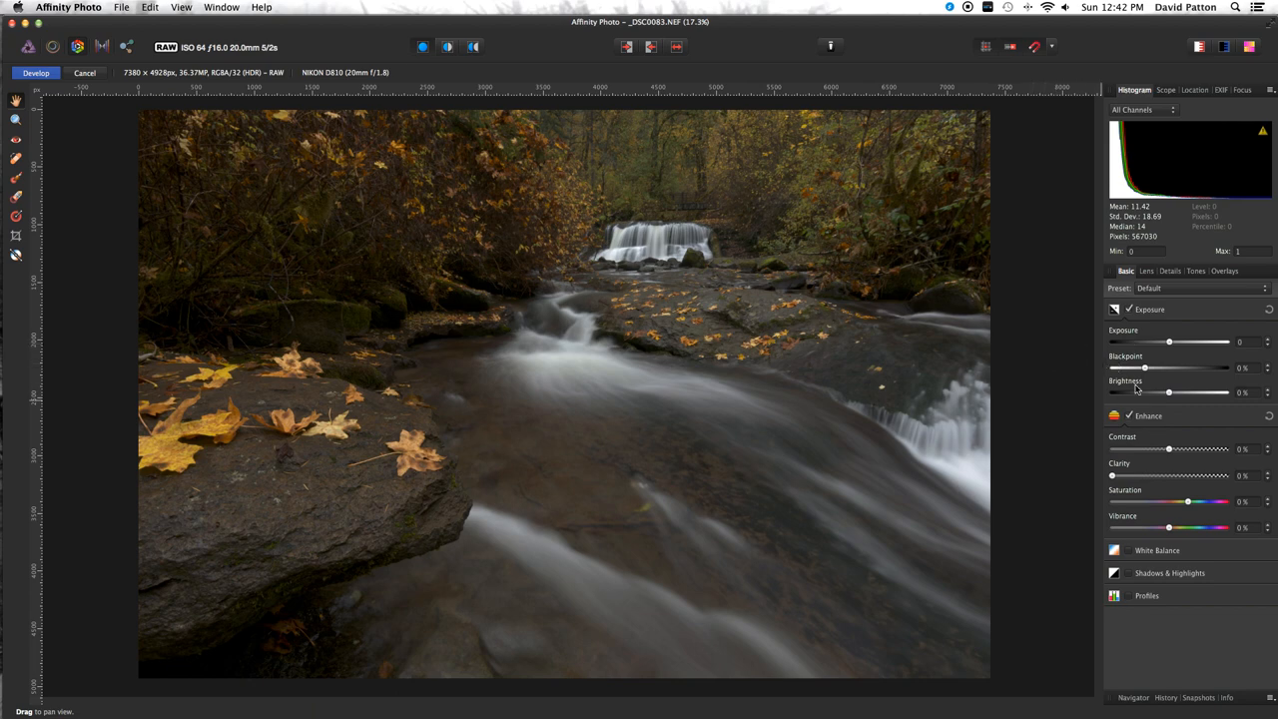
Set Brightness to 12% and Vibrance to 19%, and enable Shadows & Highlights
{"action": "left_click_drag", "start_coordinate": [1168, 391], "coordinate": [1198, 391]}
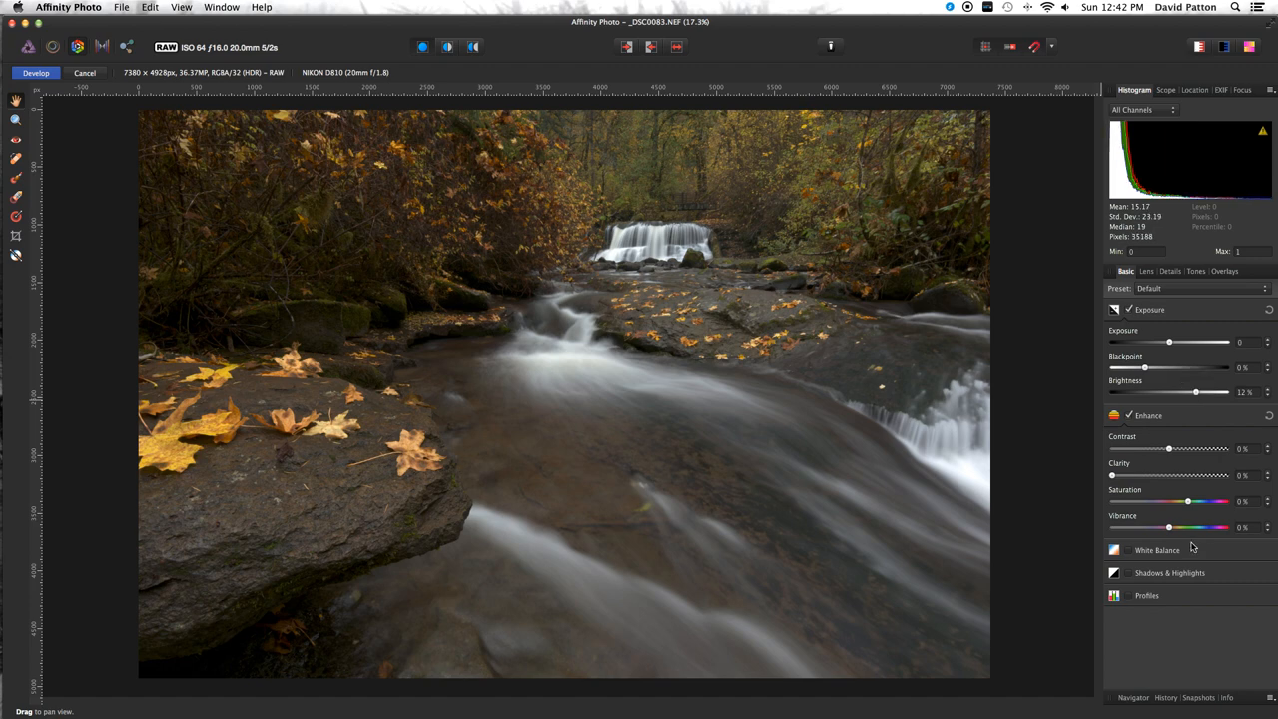
{"action": "left_click_drag", "start_coordinate": [1167, 527], "coordinate": [1188, 527]}
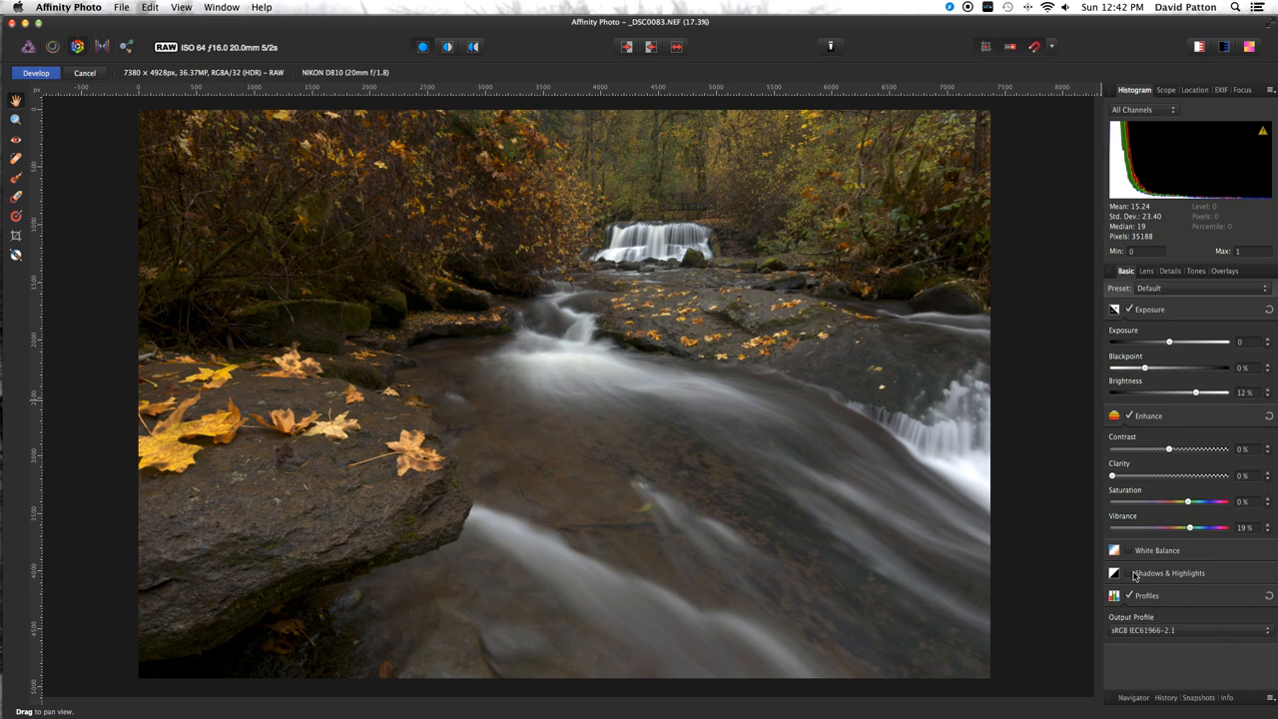
{"action": "left_click", "coordinate": [1114, 572]}
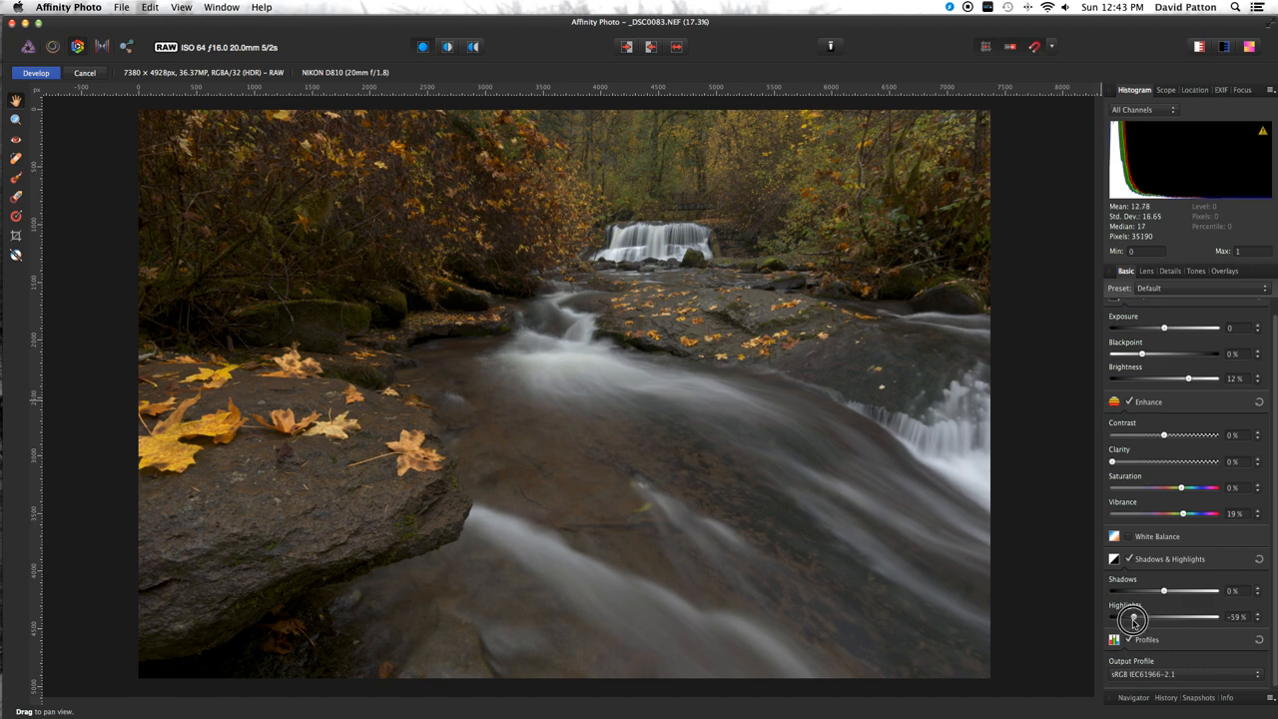
Pull the Highlights slider down and settle it at −69%
{"action": "left_click_drag", "start_coordinate": [1162, 616], "coordinate": [1120, 616]}
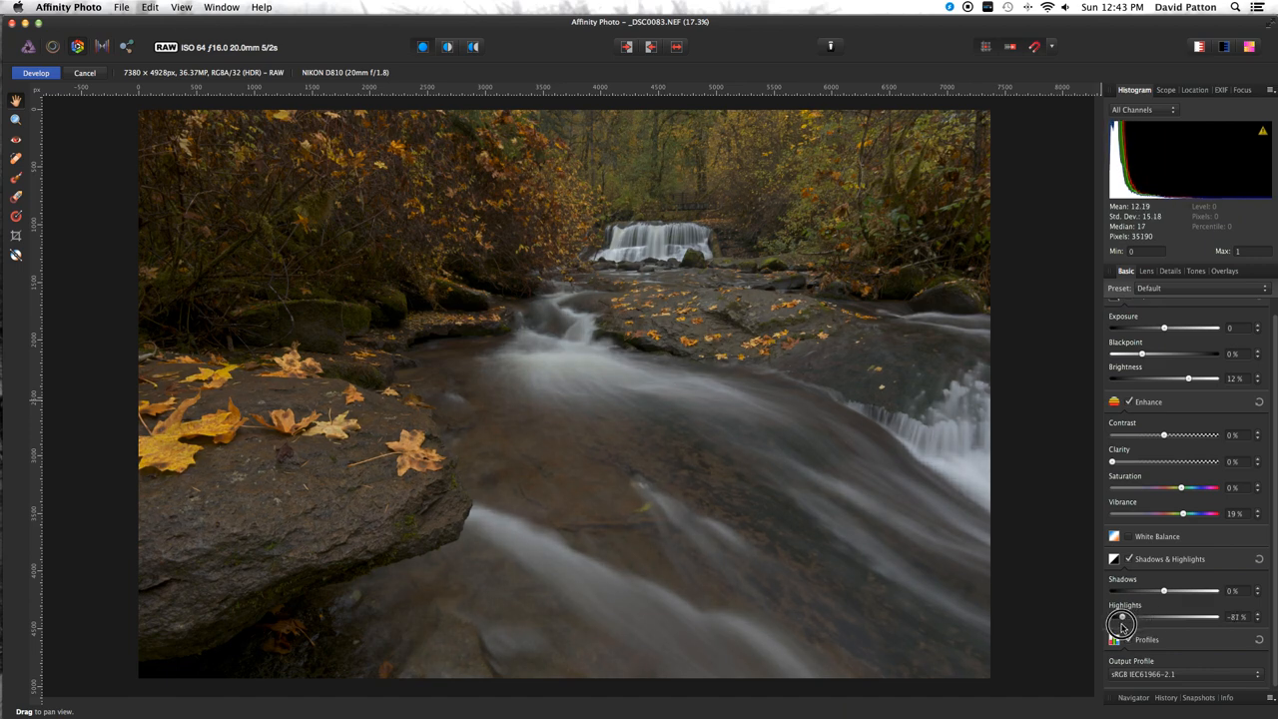
{"action": "left_click_drag", "start_coordinate": [1124, 617], "coordinate": [1116, 617]}
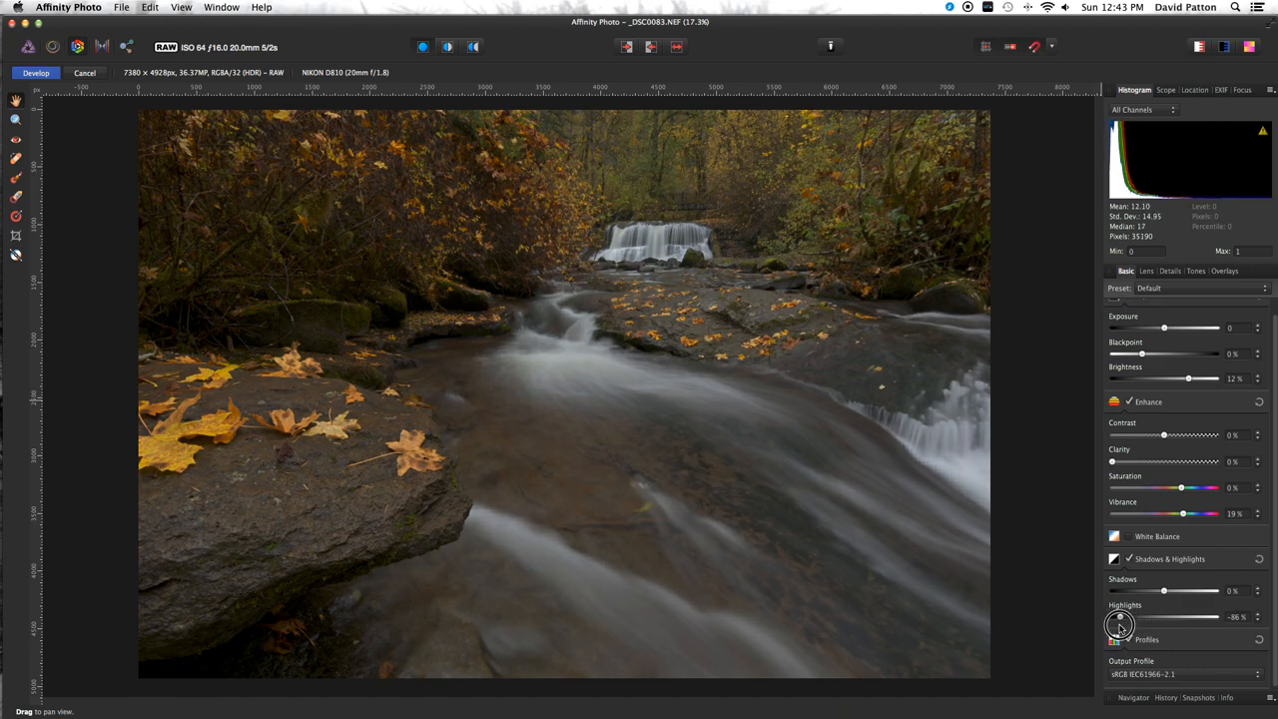
{"action": "left_click_drag", "start_coordinate": [1111, 615], "coordinate": [1128, 616]}
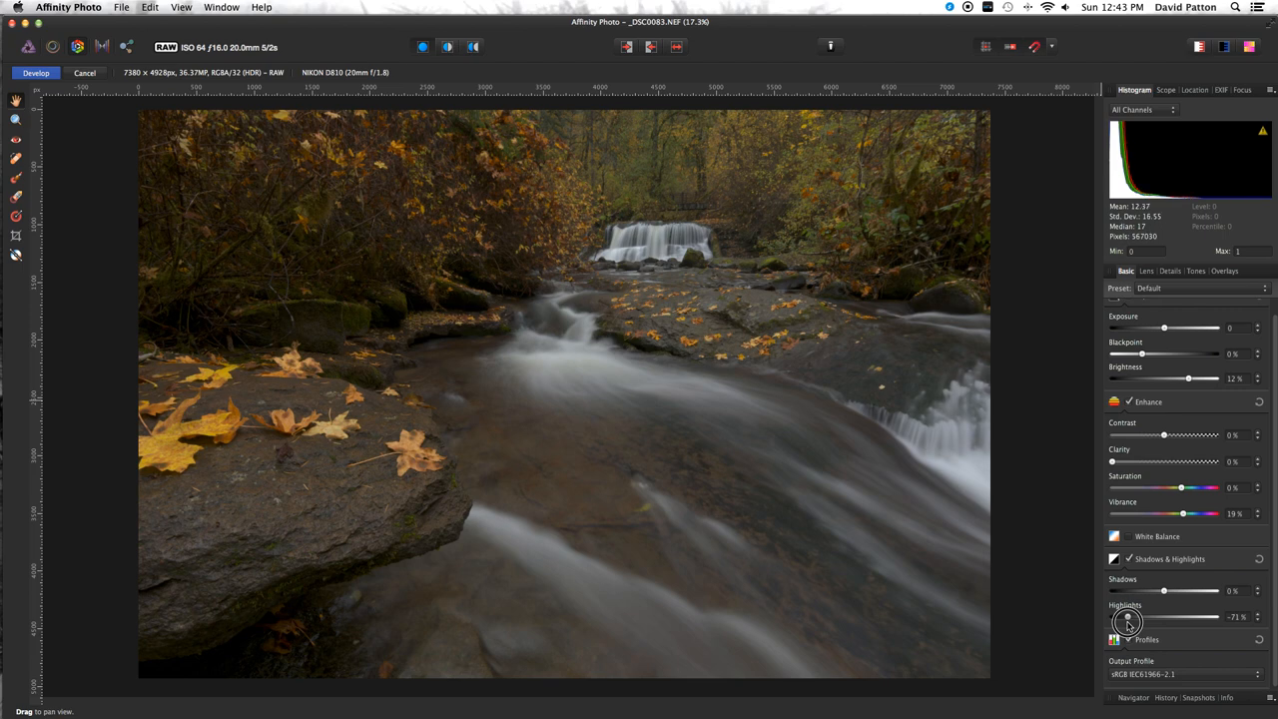
{"action": "left_click_drag", "start_coordinate": [1163, 616], "coordinate": [1128, 616]}
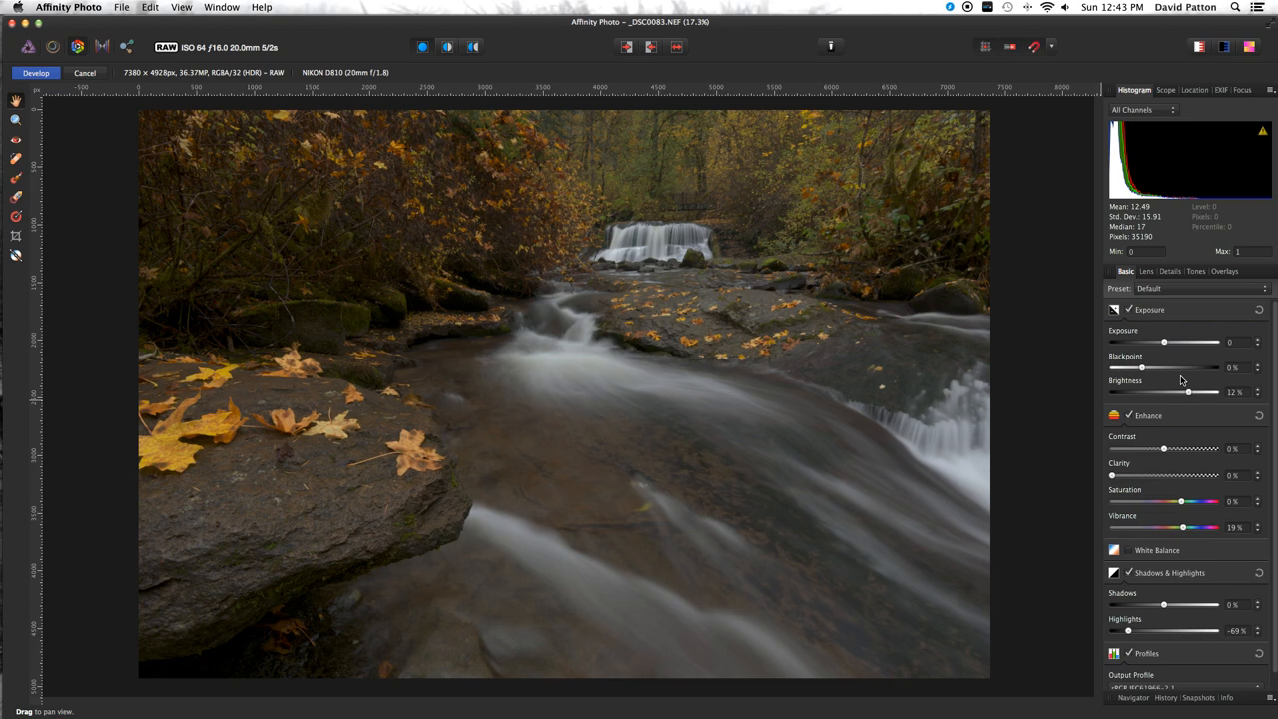
Raise the Exposure slider to 0.29
{"action": "left_click_drag", "start_coordinate": [1163, 341], "coordinate": [1175, 341]}
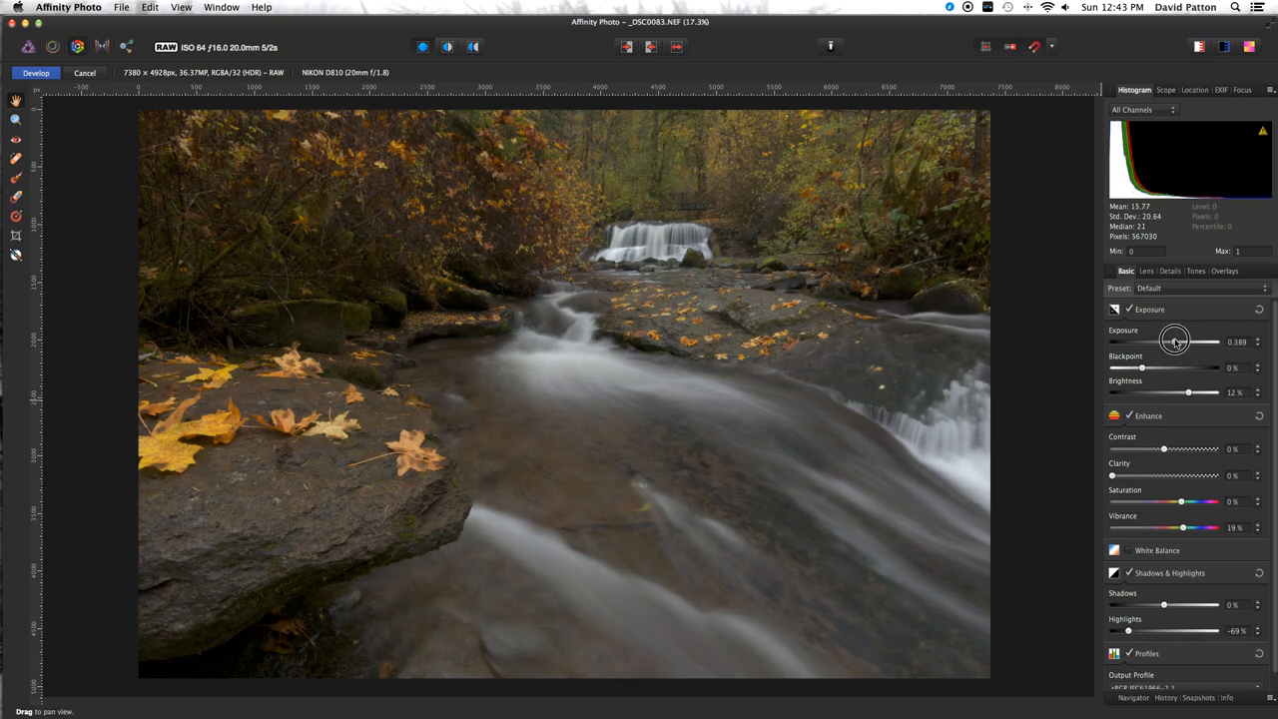
{"action": "left_click_drag", "start_coordinate": [1175, 341], "coordinate": [1173, 342]}
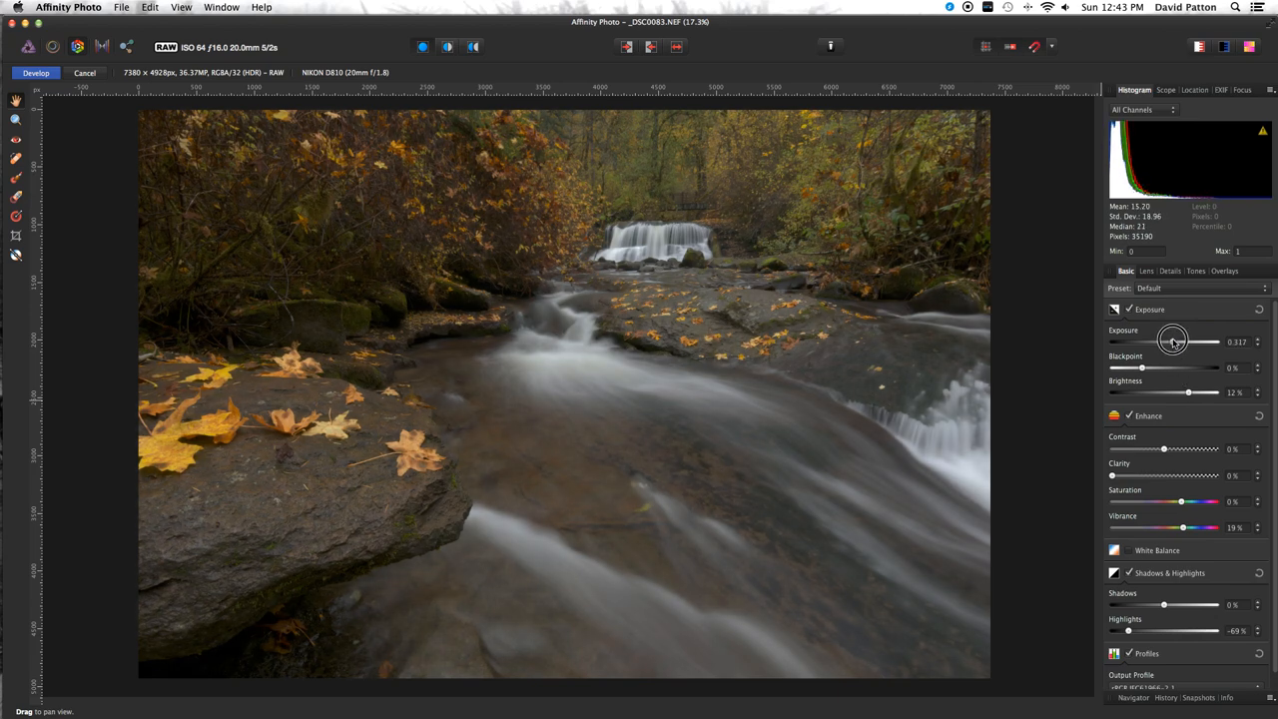
{"action": "left_click_drag", "start_coordinate": [1183, 341], "coordinate": [1174, 341]}
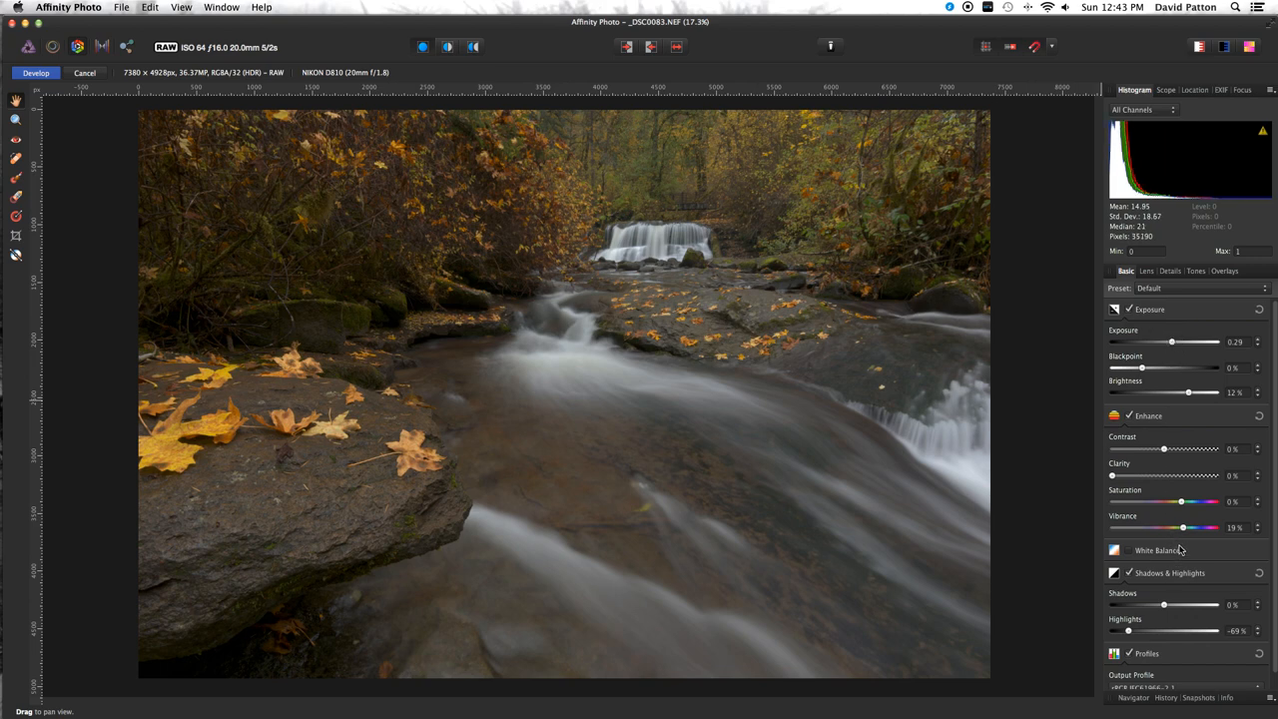
{"action": "mouse_move", "coordinate": [1161, 275]}
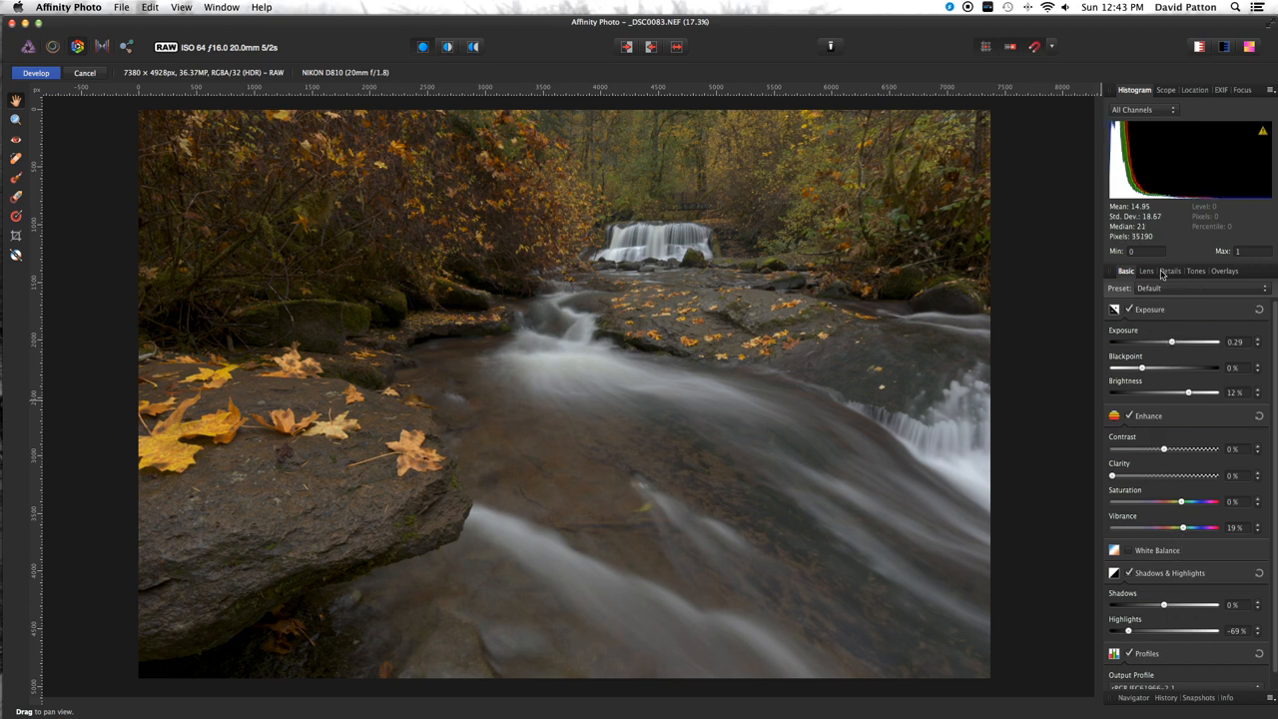
Enable Detail Refinement at 11% with noise reduction, then Develop into Photo persona
{"action": "left_click", "coordinate": [1170, 271]}
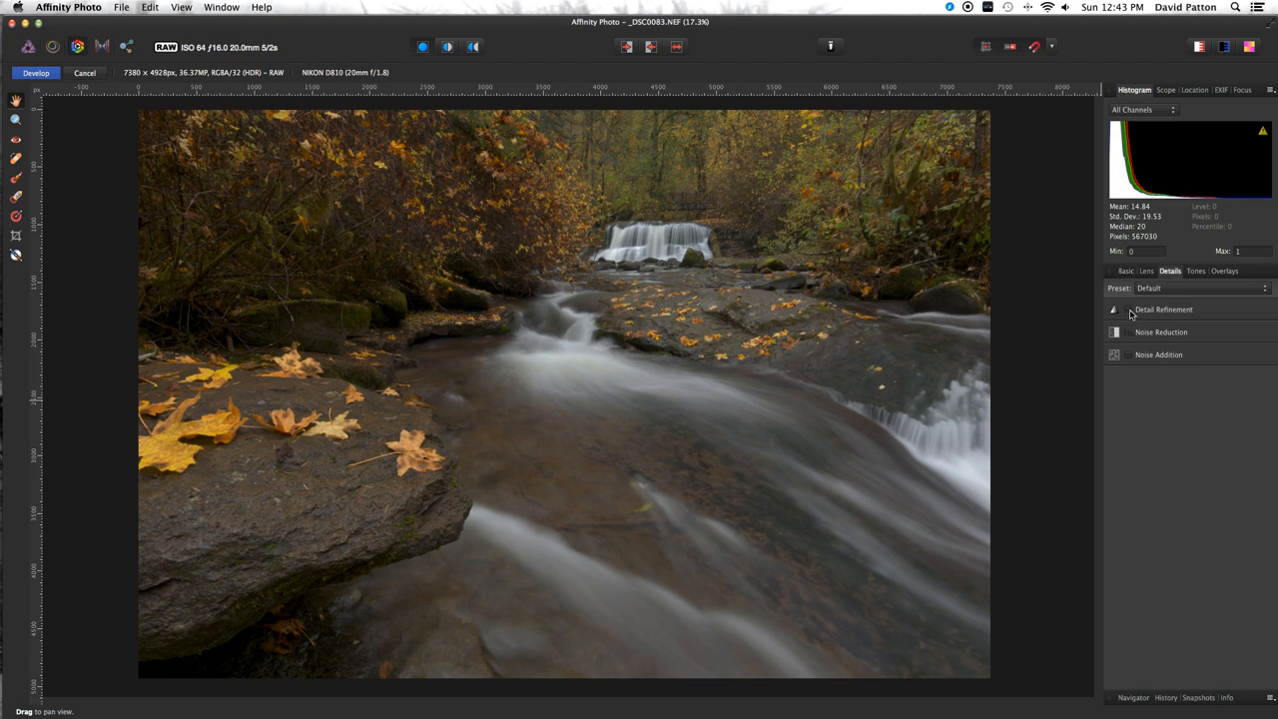
{"action": "left_click", "coordinate": [1129, 308]}
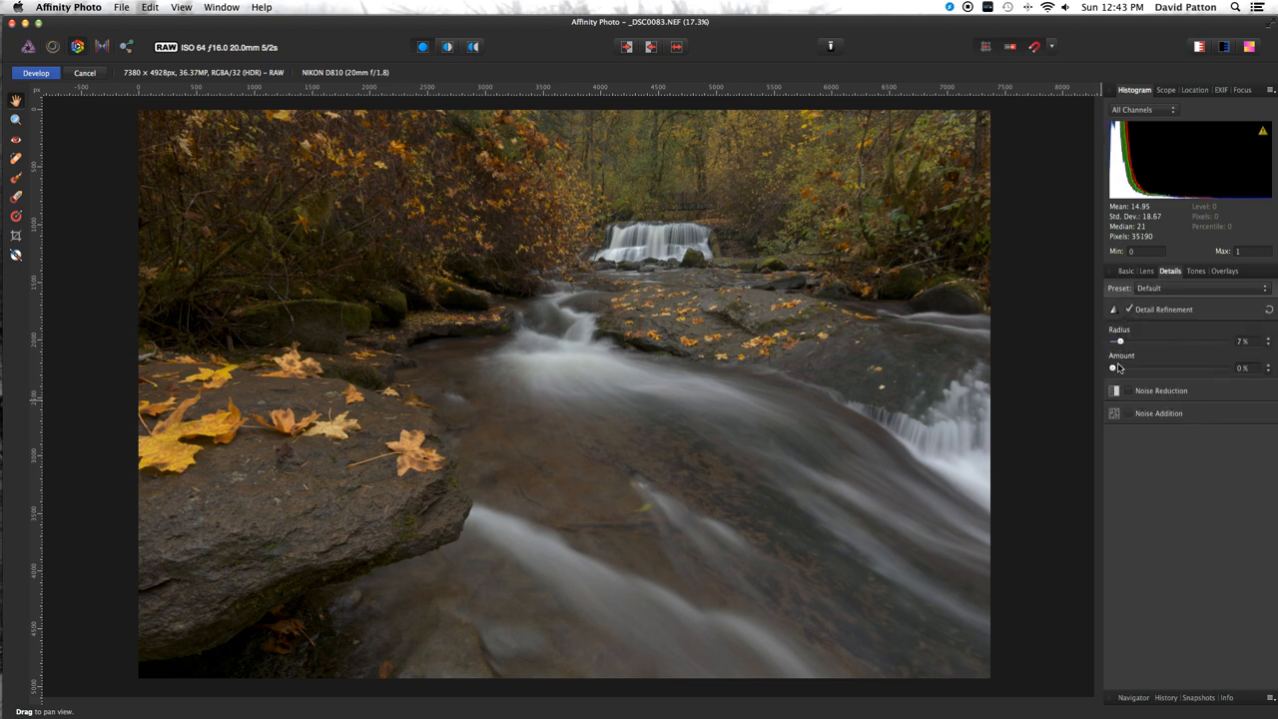
{"action": "left_click", "coordinate": [1129, 390]}
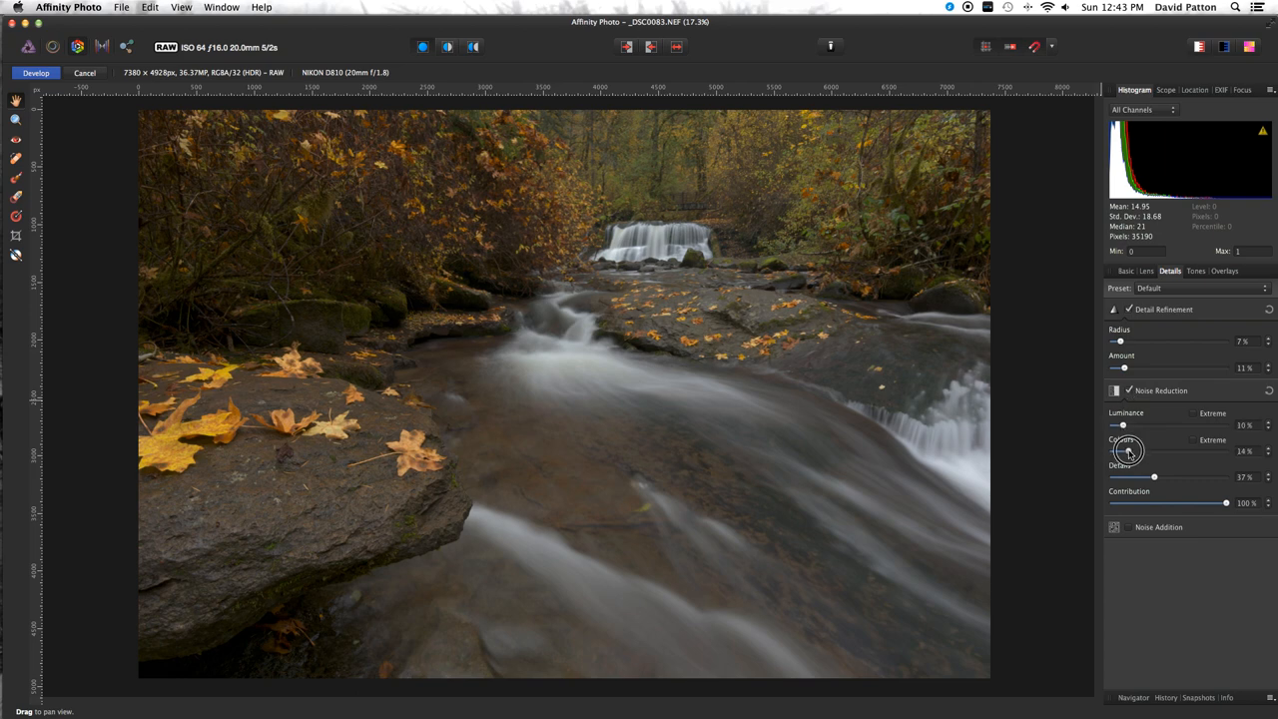
{"action": "left_click", "coordinate": [1126, 270]}
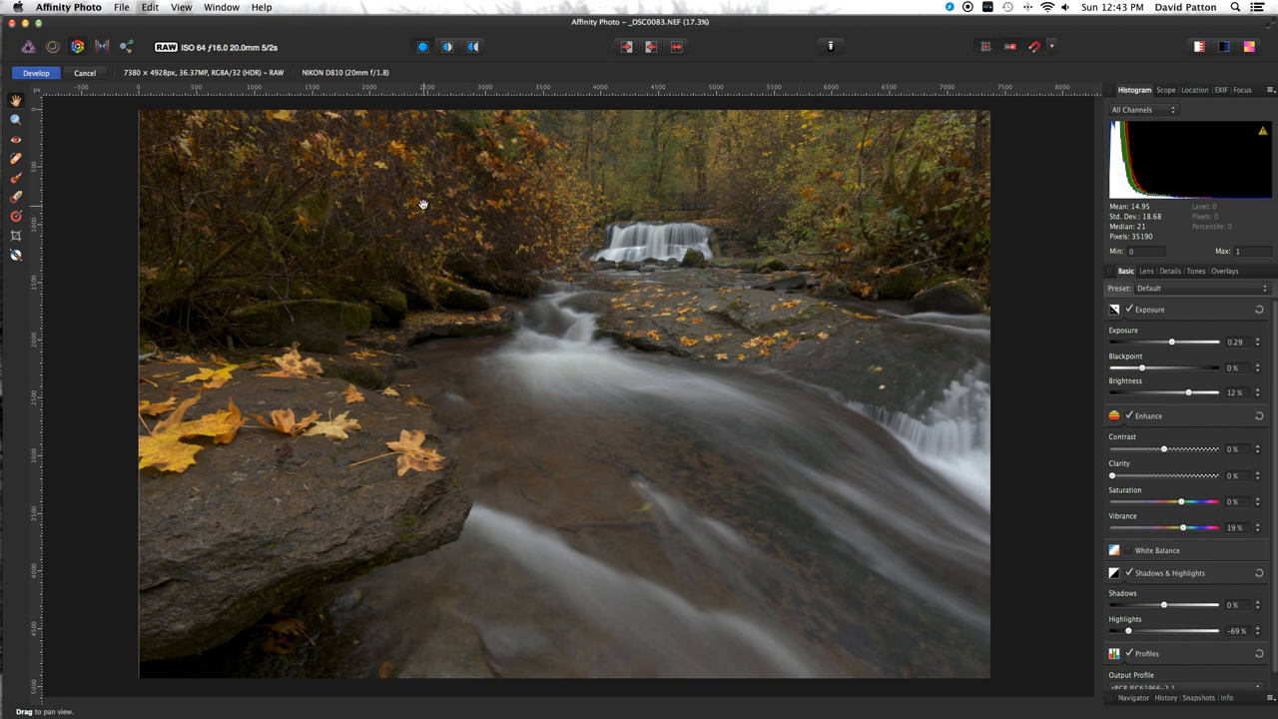
{"action": "left_click", "coordinate": [35, 72]}
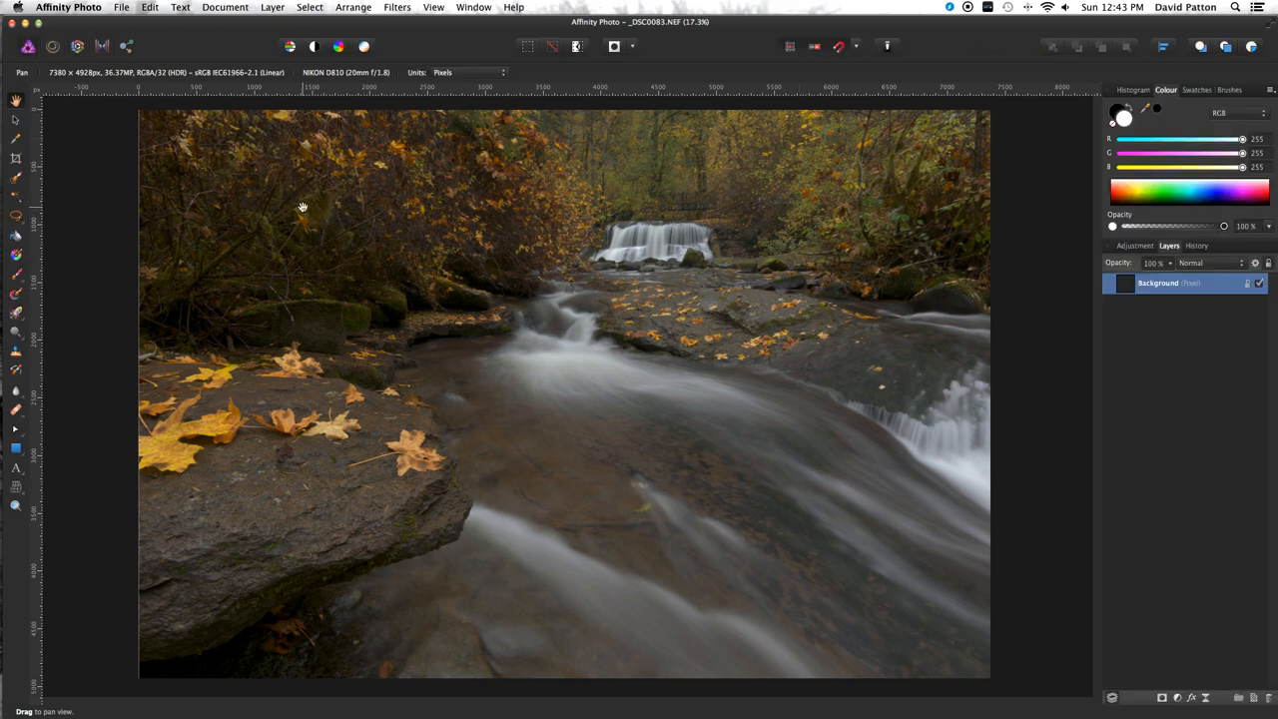